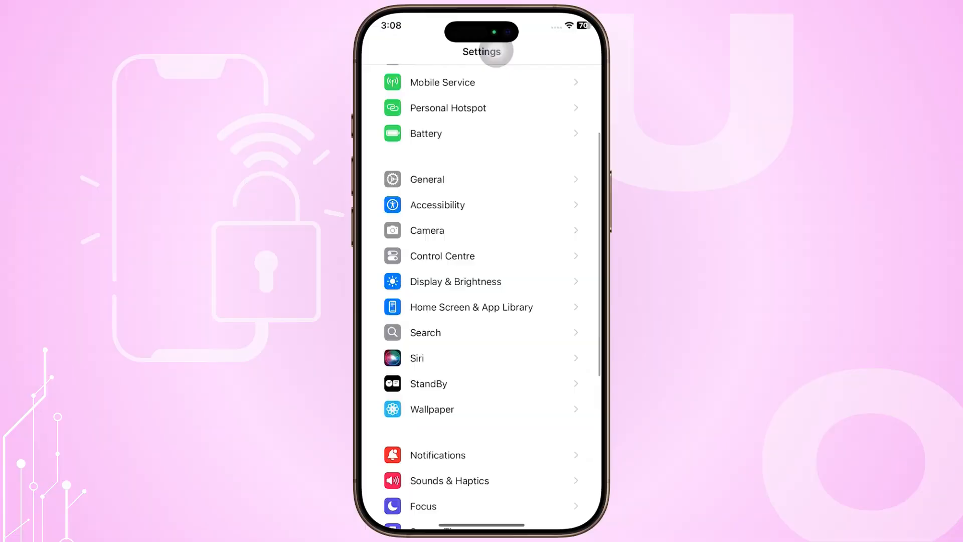
Switch on Content & Privacy Restrictions under Screen Time in iOS Settings.
{"action": "scroll", "scroll_direction": "down", "scroll_amount": 3}
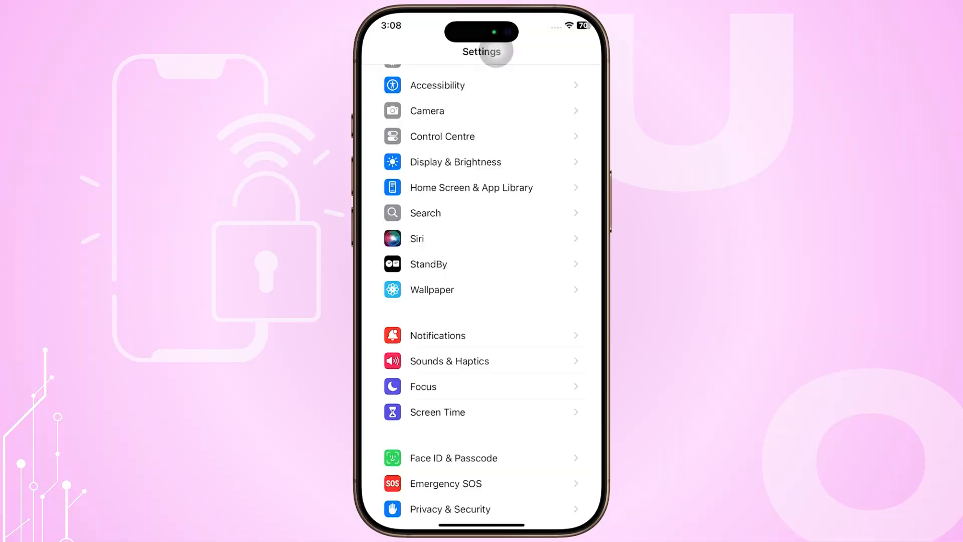
{"action": "left_click", "coordinate": [437, 411]}
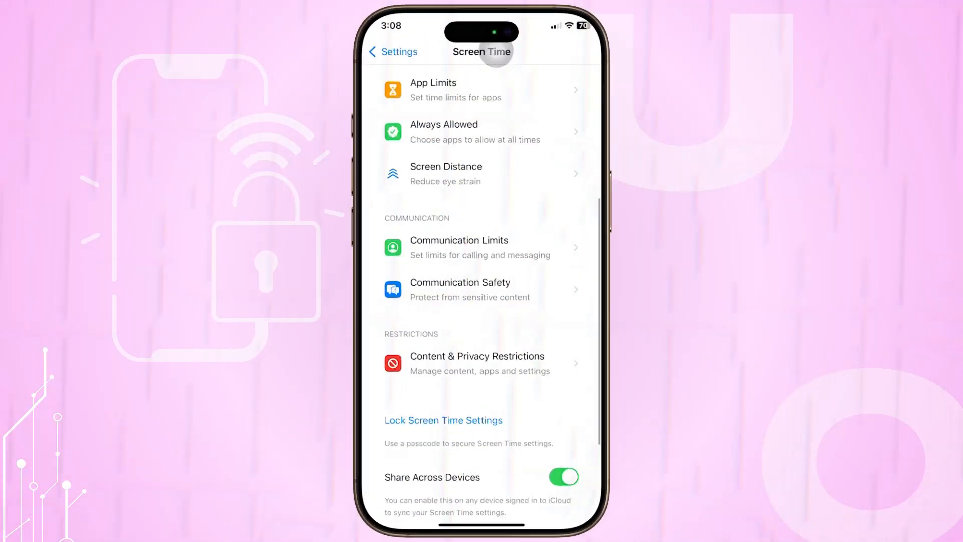
{"action": "scroll", "scroll_direction": "down", "scroll_amount": 3}
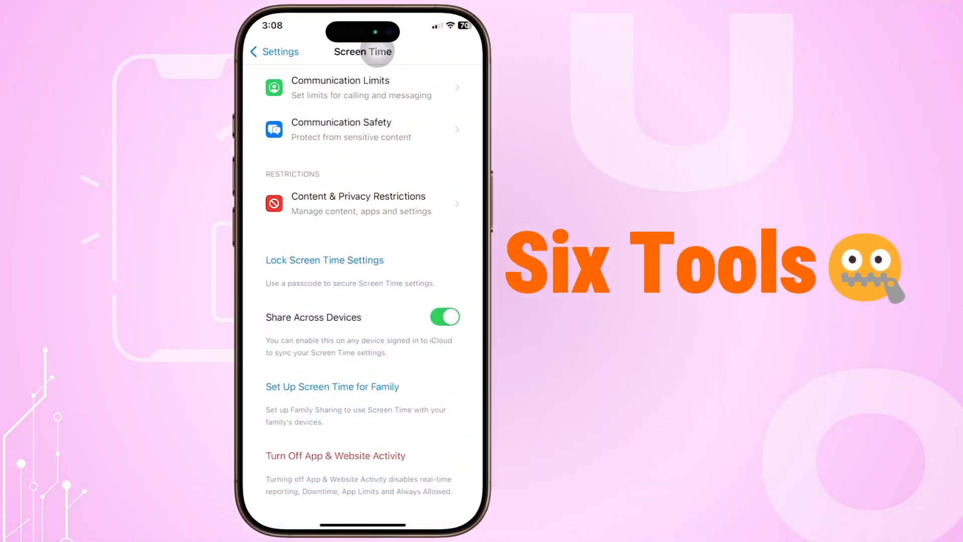
{"action": "left_click", "coordinate": [358, 202]}
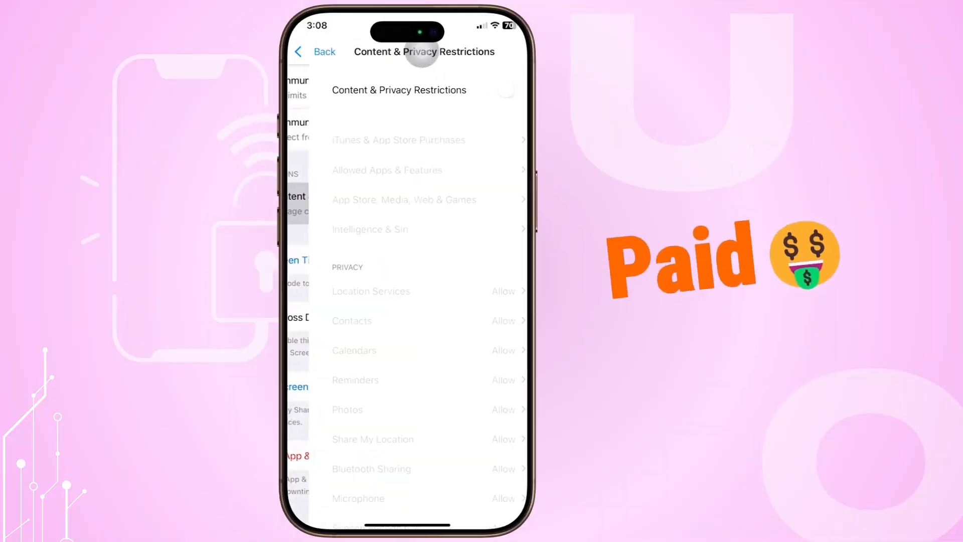
{"action": "left_click", "coordinate": [506, 90]}
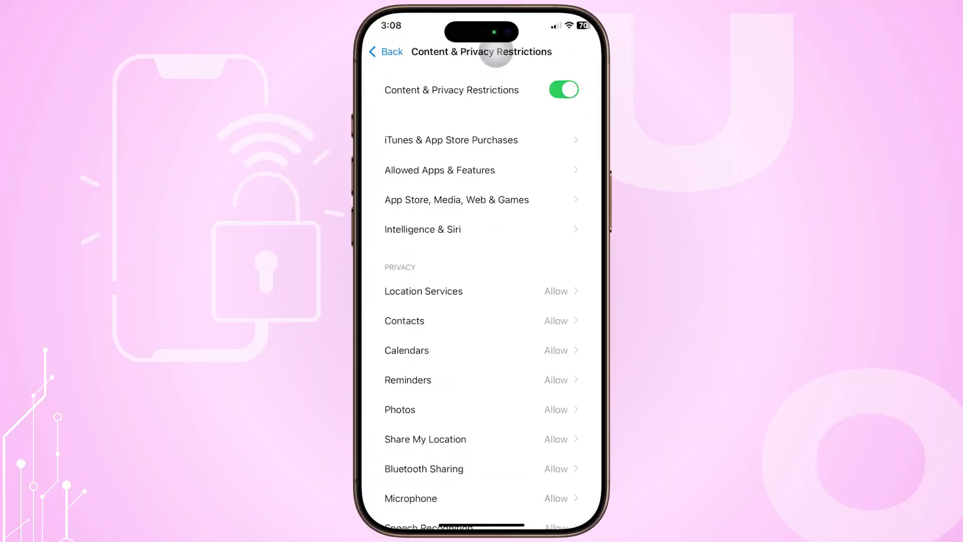
Browse Allowed Apps & Features, then download the Passixer iPhone Unlocker installer.
{"action": "left_click", "coordinate": [440, 170]}
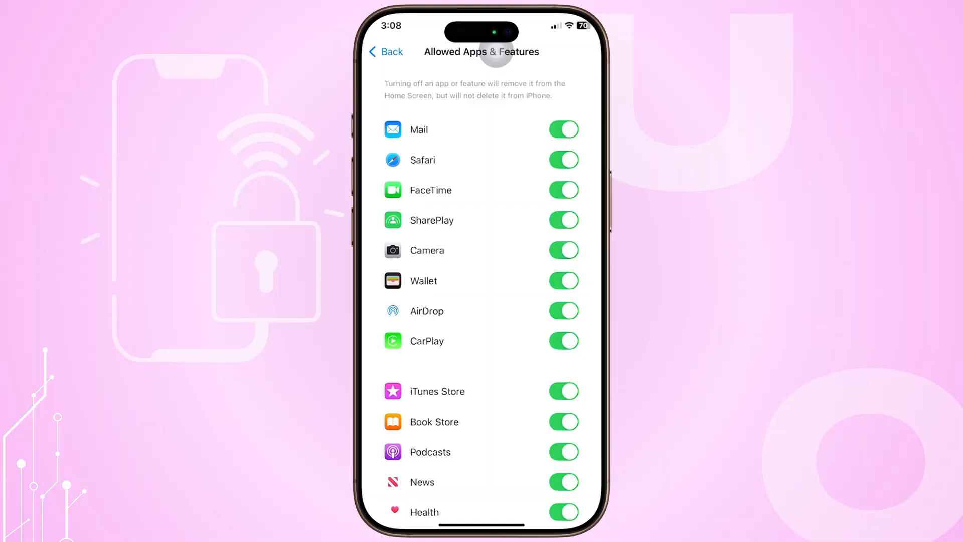
{"action": "scroll", "scroll_direction": "down", "scroll_amount": 3}
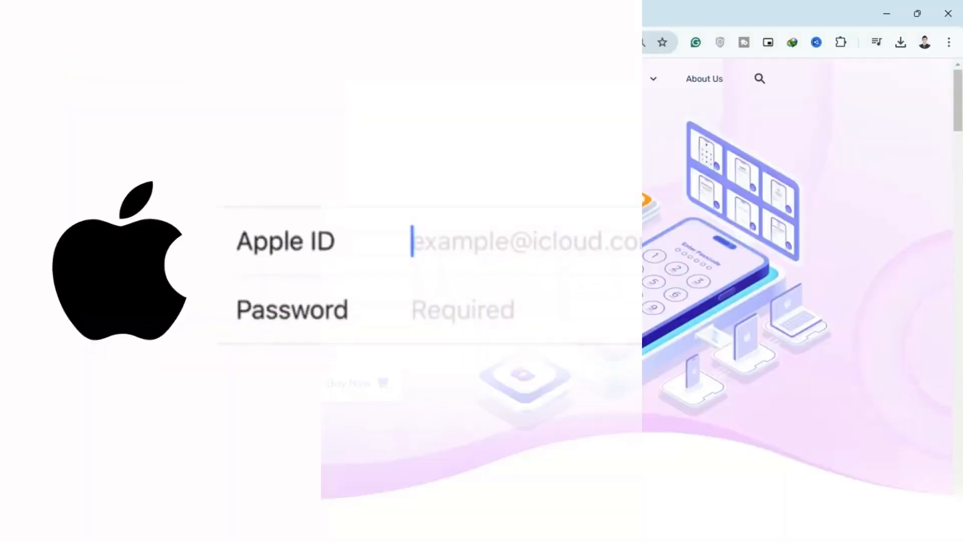
{"action": "left_click", "coordinate": [245, 383]}
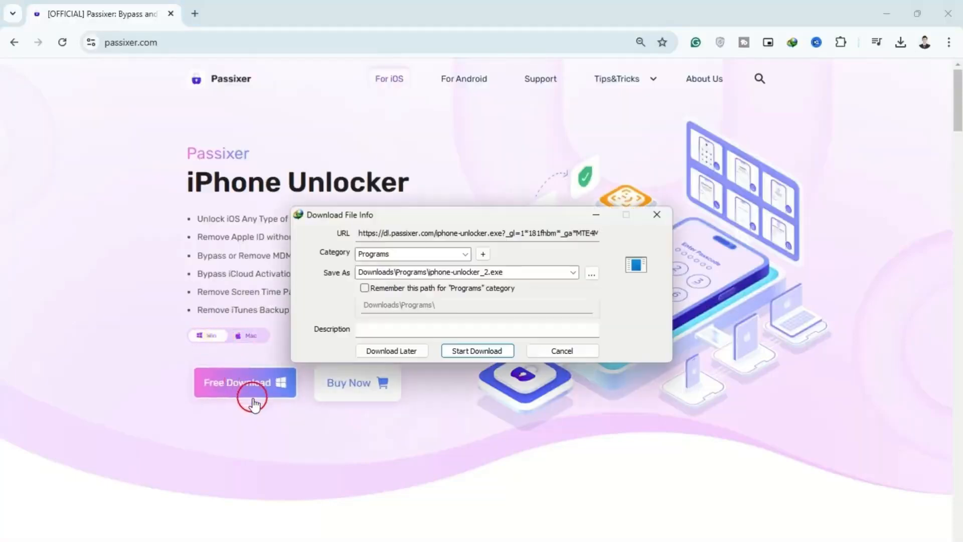
{"action": "left_click", "coordinate": [477, 351]}
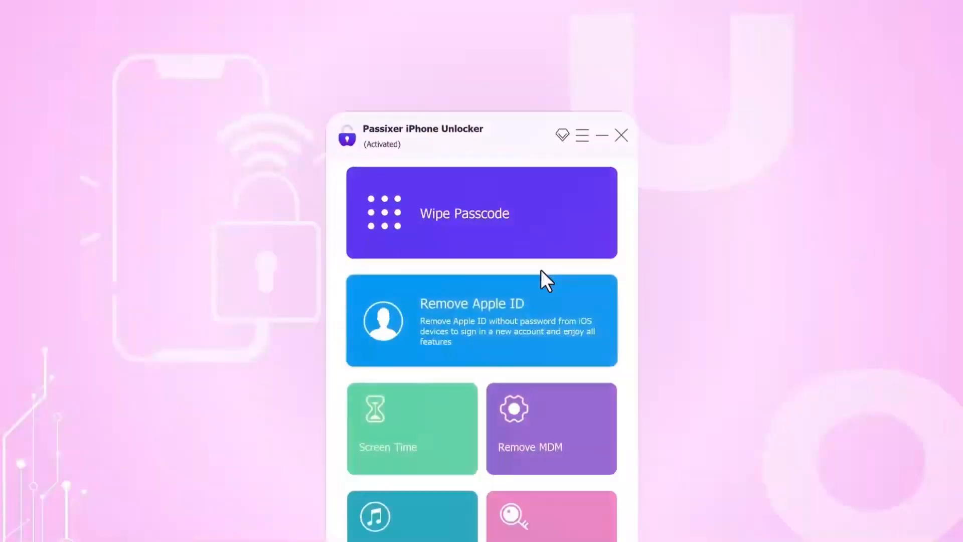
Run Passixer's Screen Time unlock on the iPhone SE and acknowledge the success message.
{"action": "left_click", "coordinate": [411, 428]}
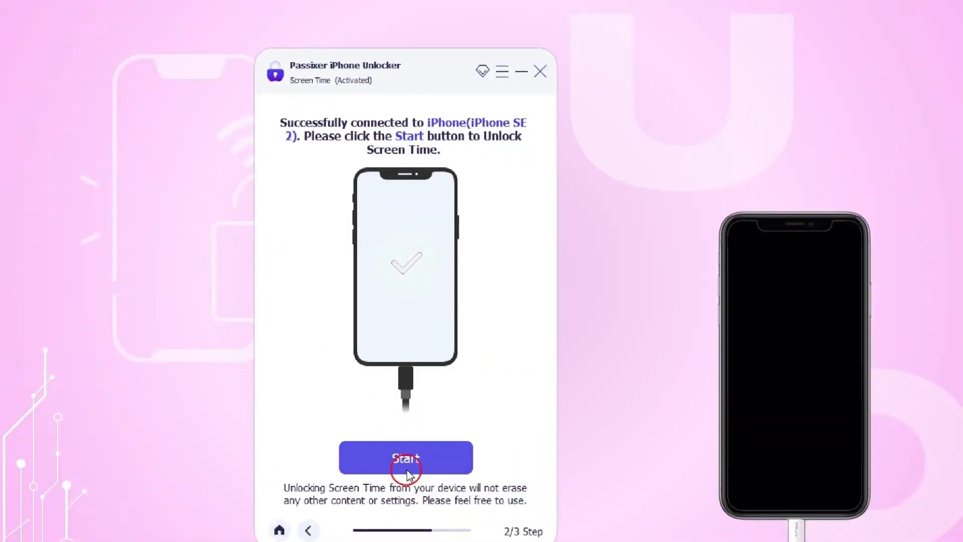
{"action": "left_click", "coordinate": [405, 458]}
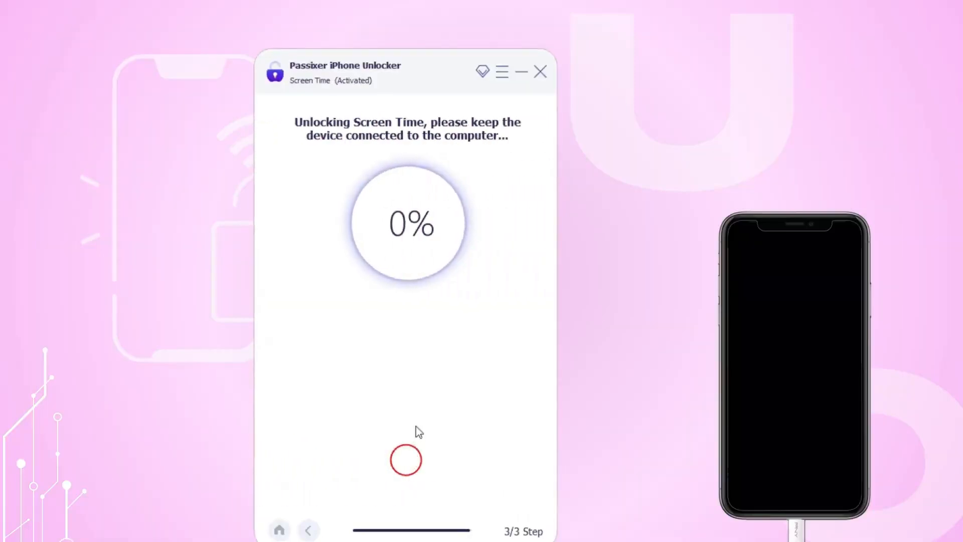
{"action": "mouse_move", "coordinate": [430, 259]}
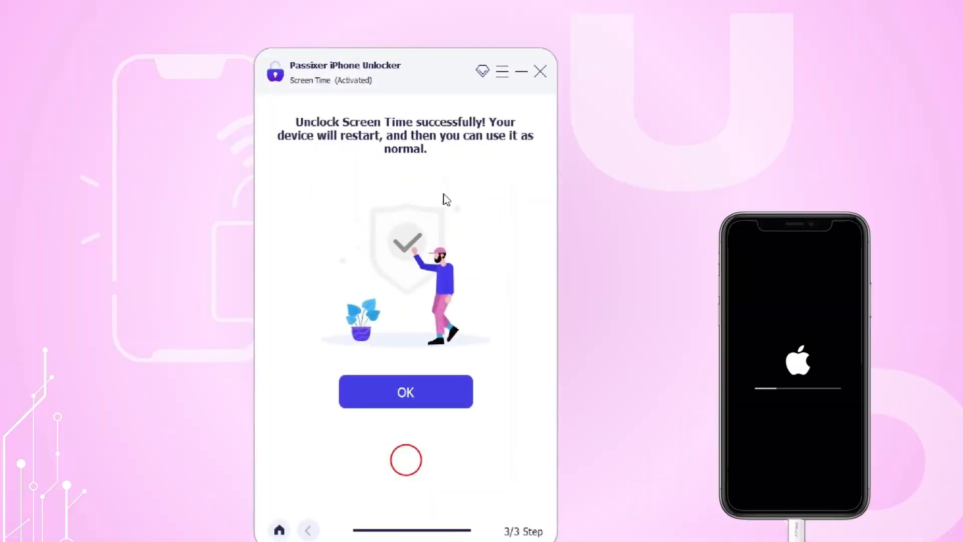
{"action": "left_click", "coordinate": [405, 391]}
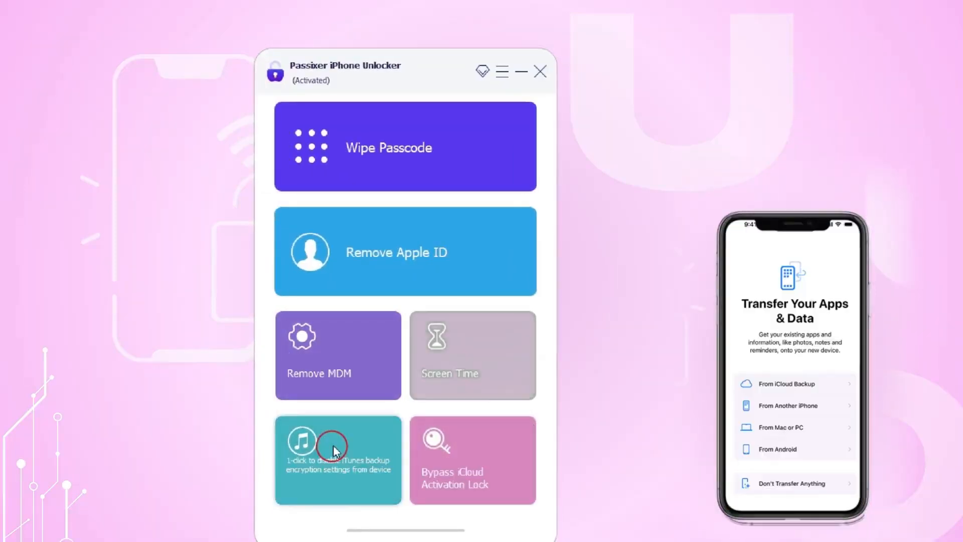
Run Passixer's iTunes backup encryption removal on the iPhone SE and confirm completion.
{"action": "left_click", "coordinate": [337, 460]}
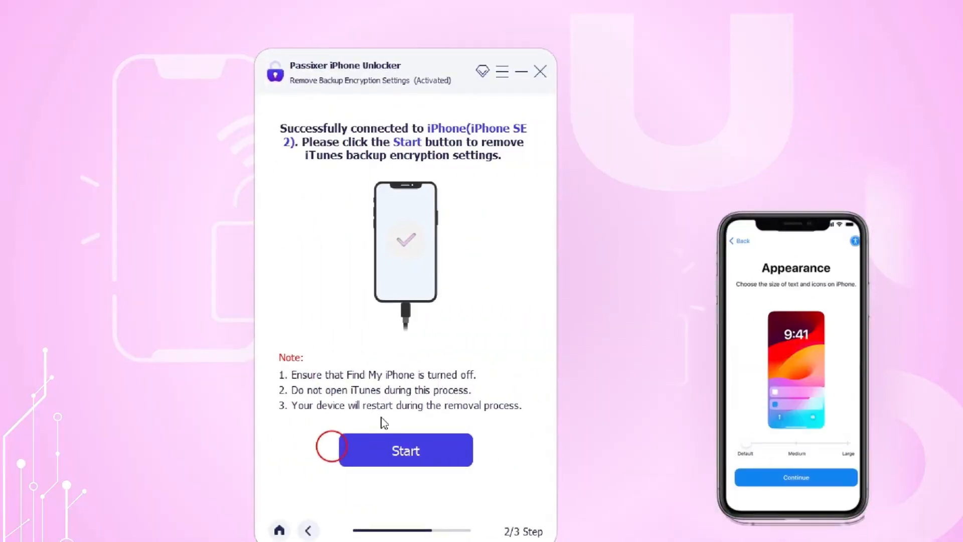
{"action": "left_click", "coordinate": [405, 449]}
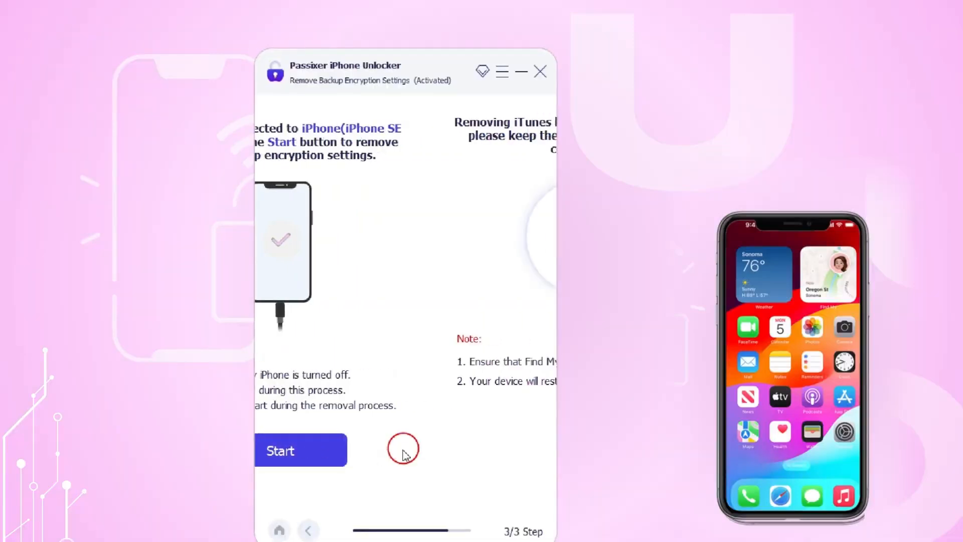
{"action": "left_click", "coordinate": [300, 449]}
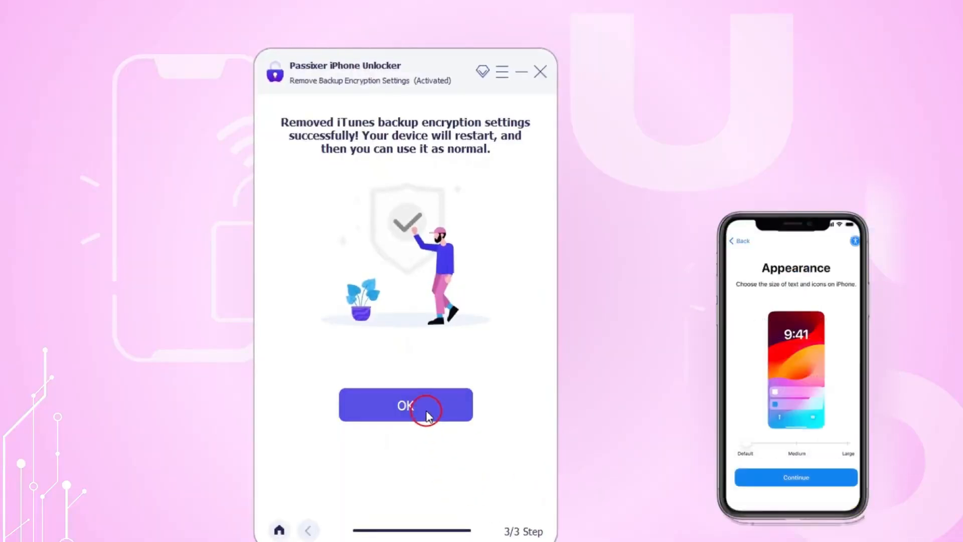
{"action": "left_click", "coordinate": [406, 405]}
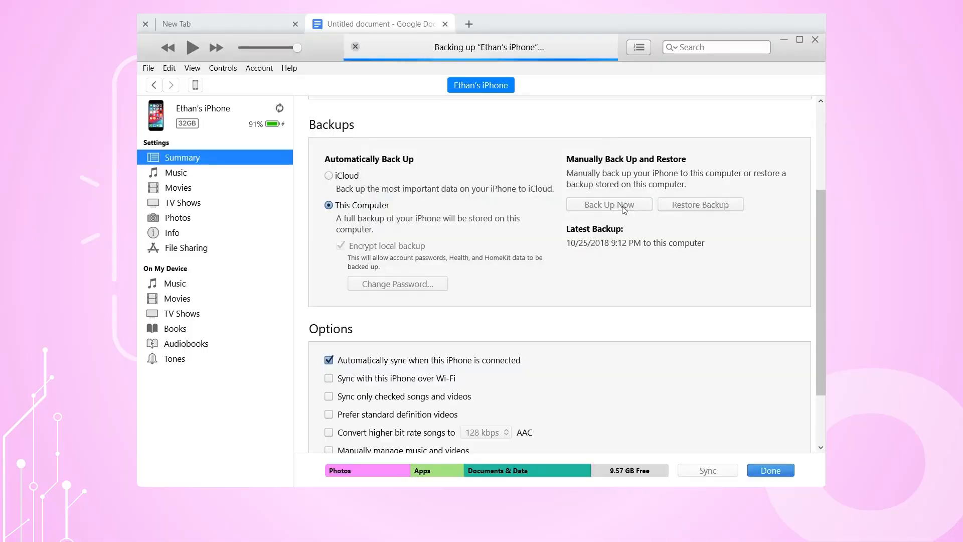
{"action": "mouse_move", "coordinate": [613, 244]}
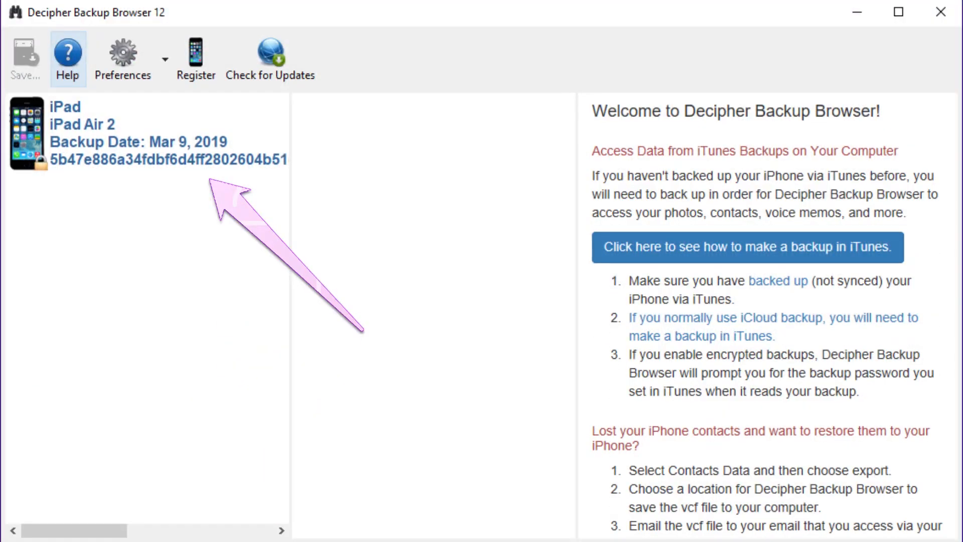
Open the encrypted iPad Air 2 backup in Decipher and submit its backup password.
{"action": "left_click", "coordinate": [153, 134]}
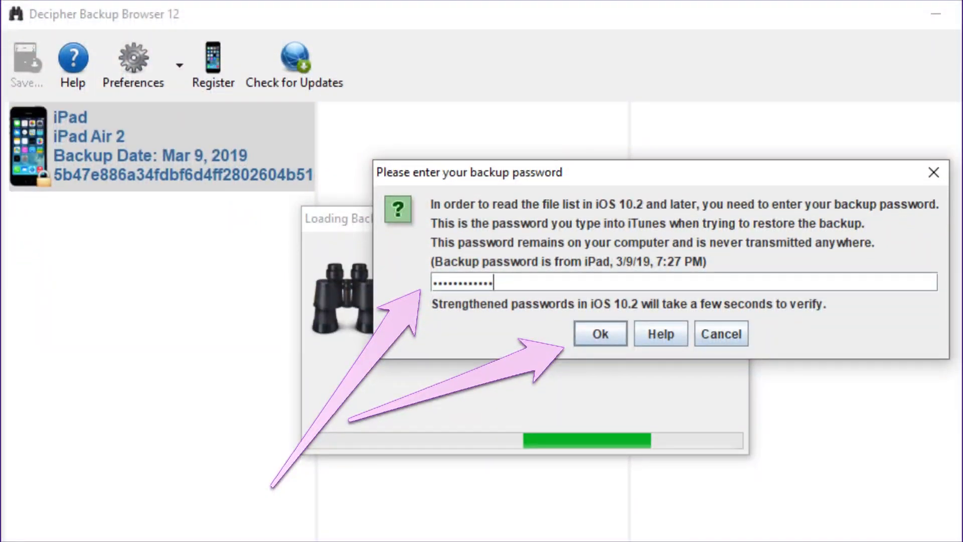
{"action": "left_click", "coordinate": [599, 333]}
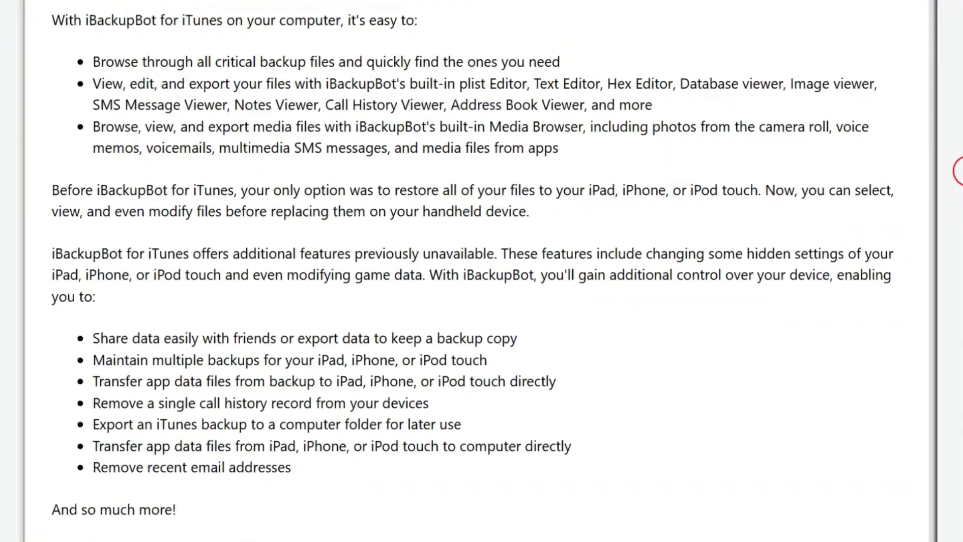
Scroll through the iBackupBot website's feature overview.
{"action": "scroll", "scroll_direction": "up", "scroll_amount": 3}
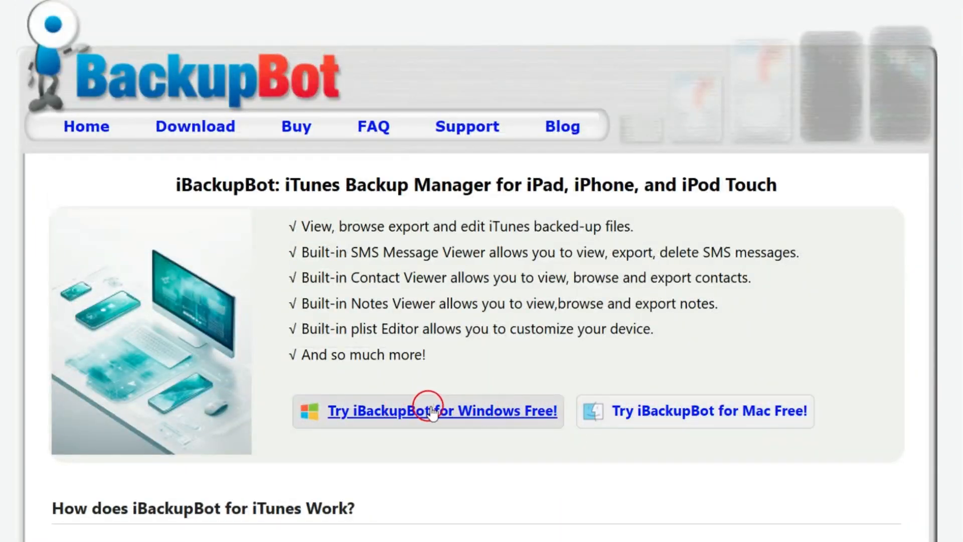
{"action": "scroll", "scroll_direction": "down", "scroll_amount": 3}
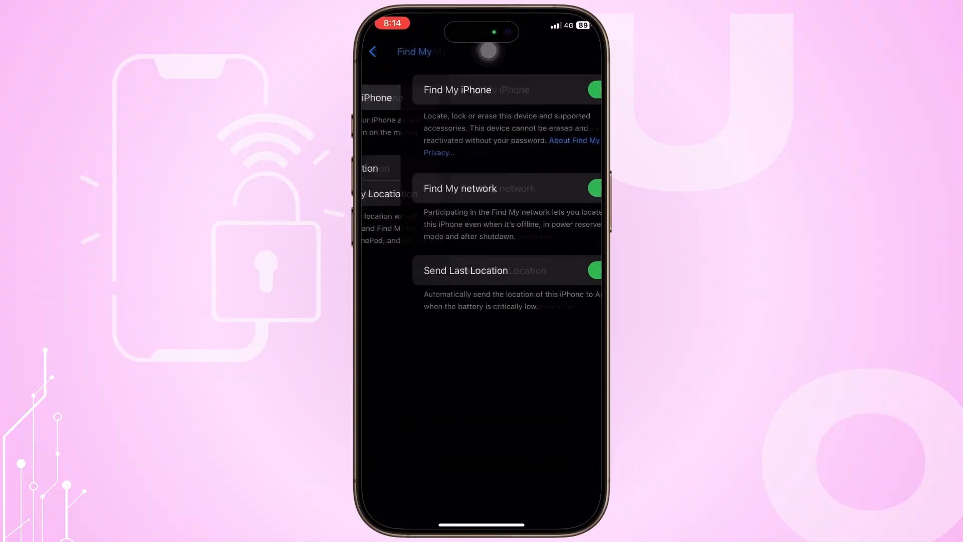
Switch the Find My iPhone toggle off in the Apple ID's Find My settings.
{"action": "left_click", "coordinate": [562, 90]}
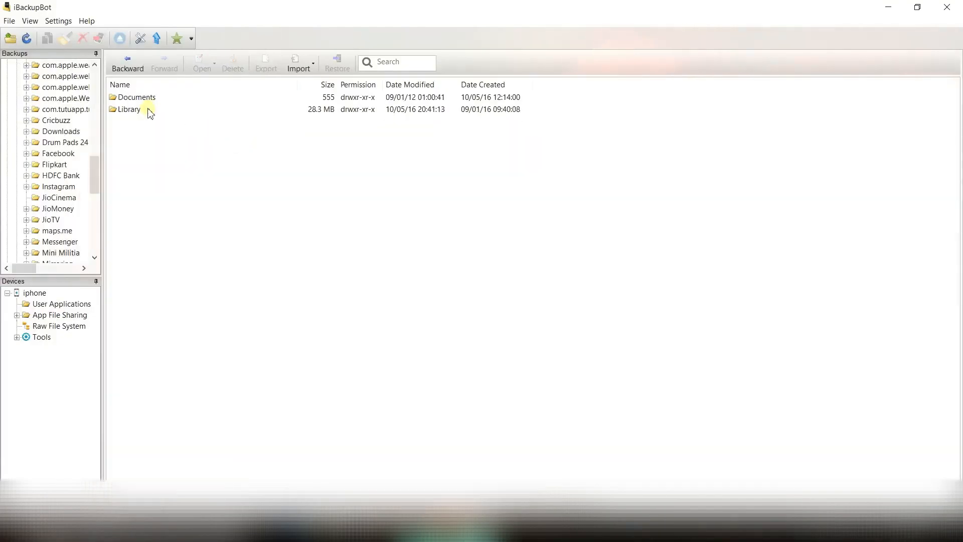
Restore the app's backed-up data folder to the iPhone from iBackupBot and confirm.
{"action": "right_click", "coordinate": [59, 175]}
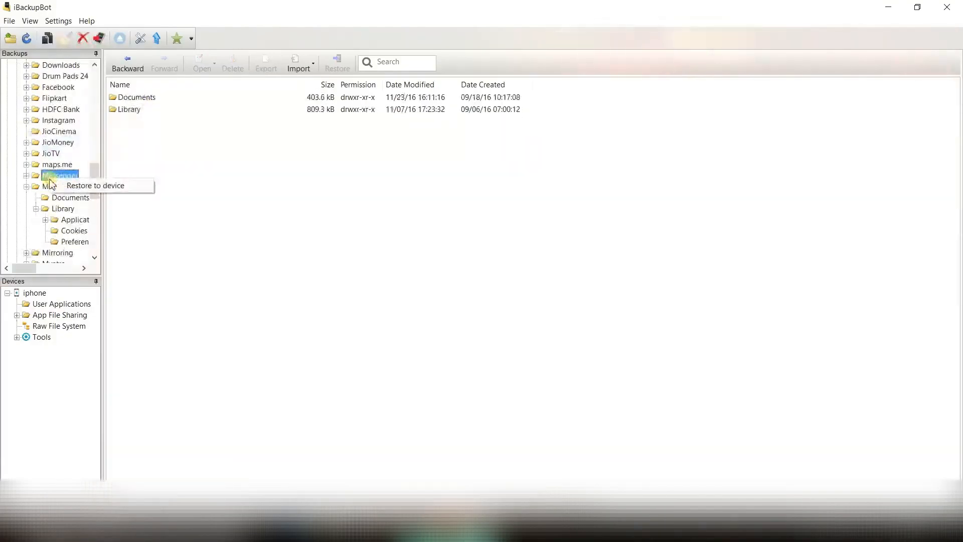
{"action": "left_click", "coordinate": [95, 185]}
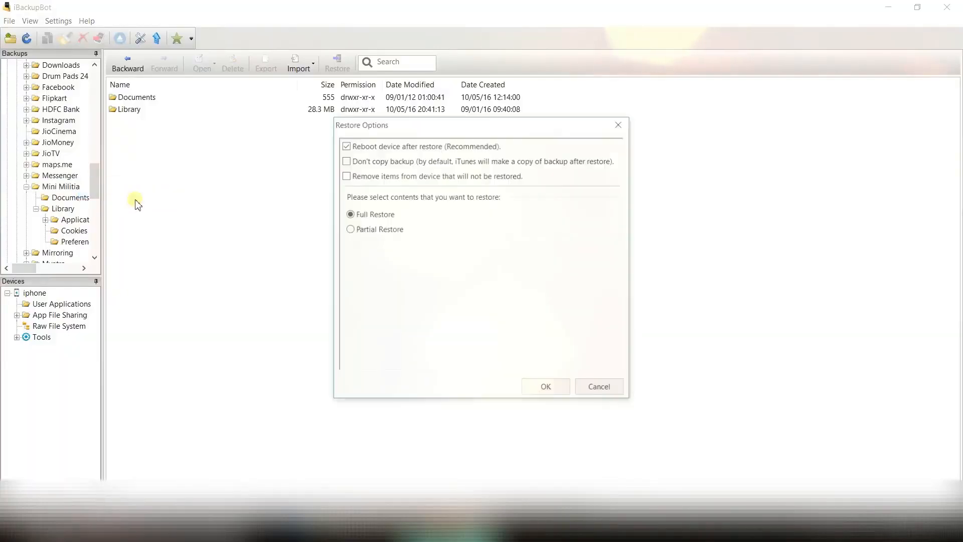
{"action": "left_click", "coordinate": [544, 387]}
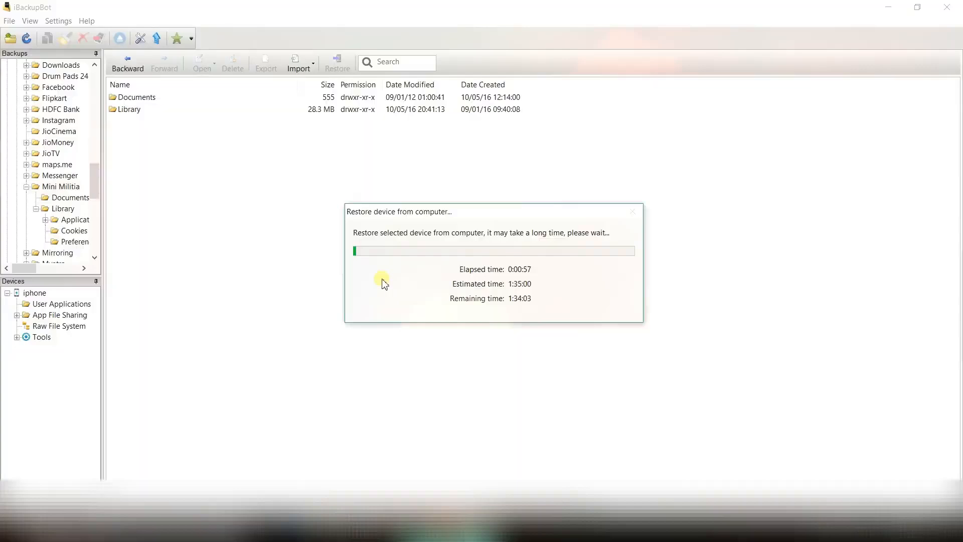
{"action": "mouse_move", "coordinate": [601, 220]}
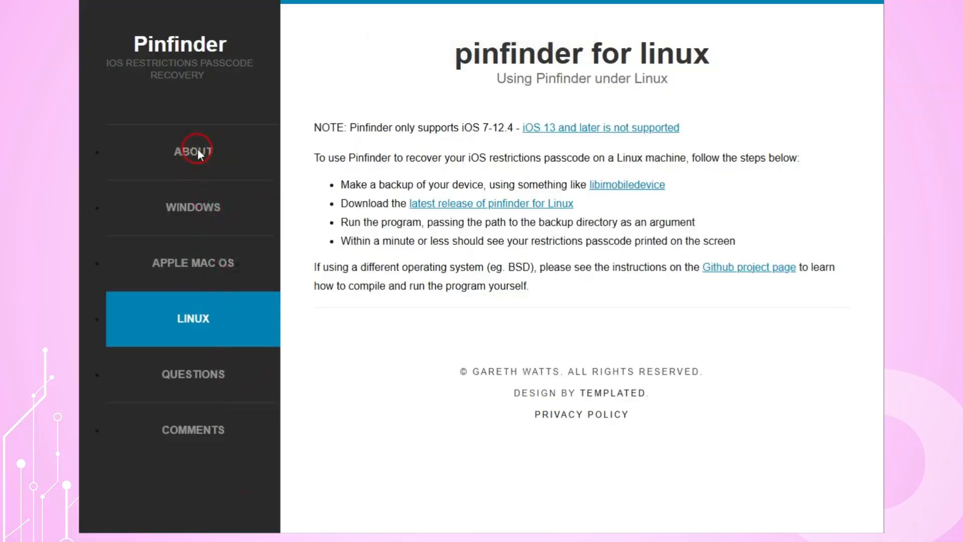
View the Pinfinder guides for Windows, Mac OS and Linux in turn.
{"action": "left_click", "coordinate": [189, 207]}
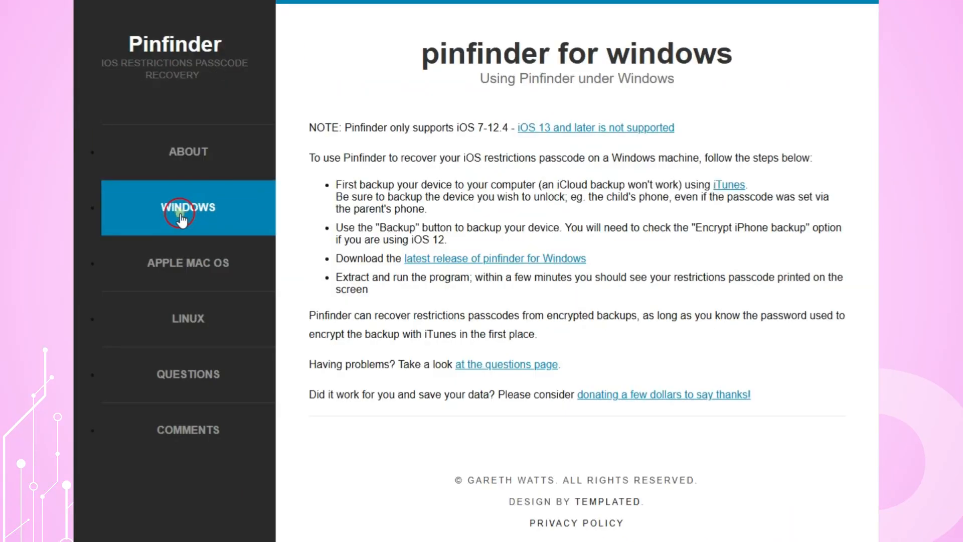
{"action": "left_click", "coordinate": [189, 263]}
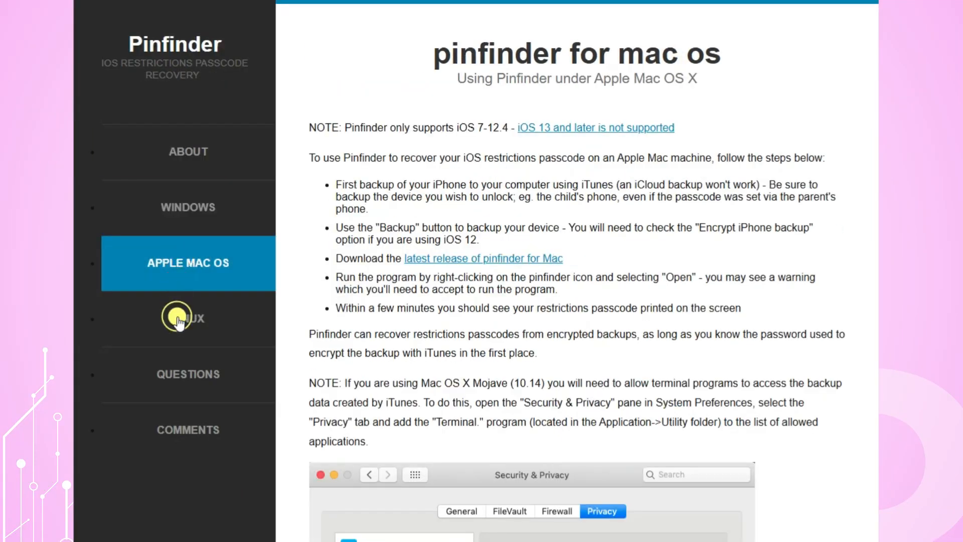
{"action": "left_click", "coordinate": [187, 318]}
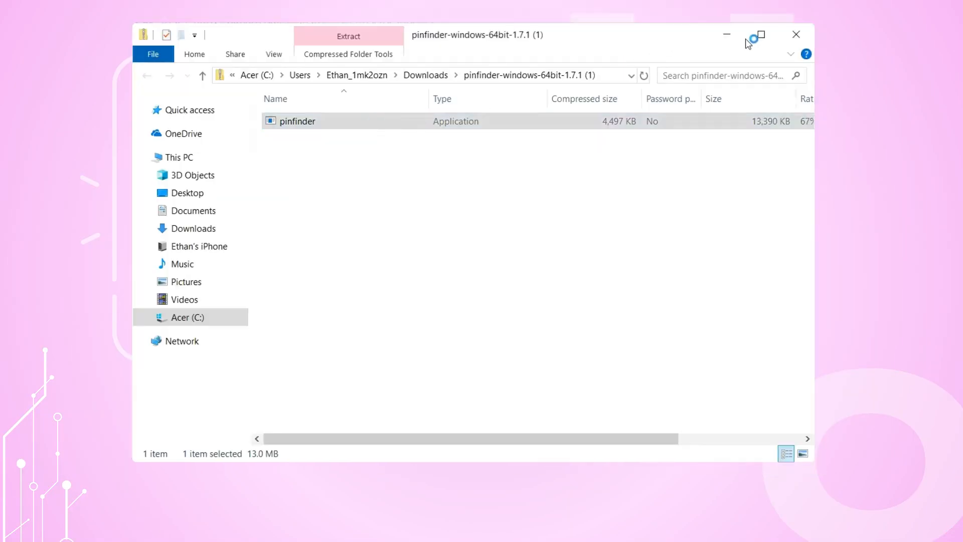
Launch pinfinder and submit the backup encryption password to reveal passcode 9128.
{"action": "double_click", "coordinate": [298, 121]}
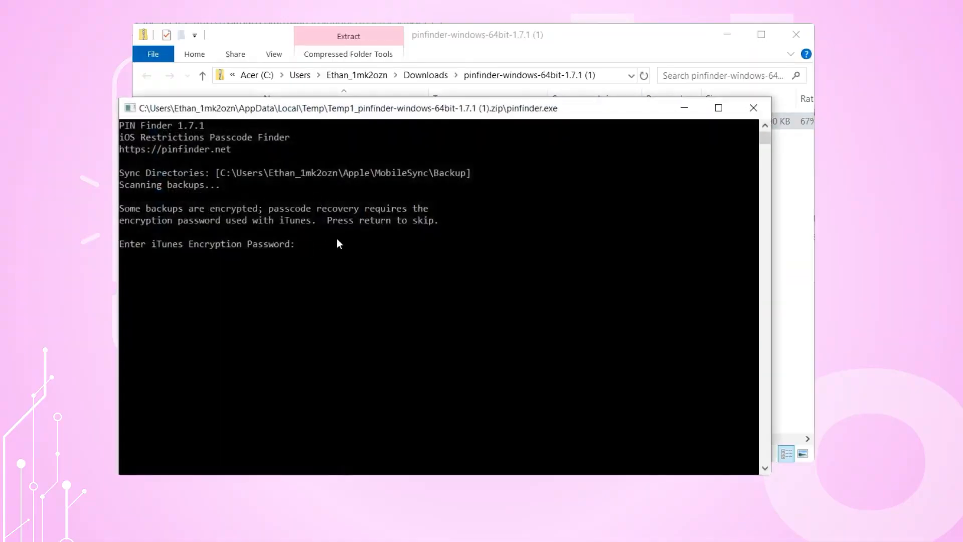
{"action": "key", "text": "Return"}
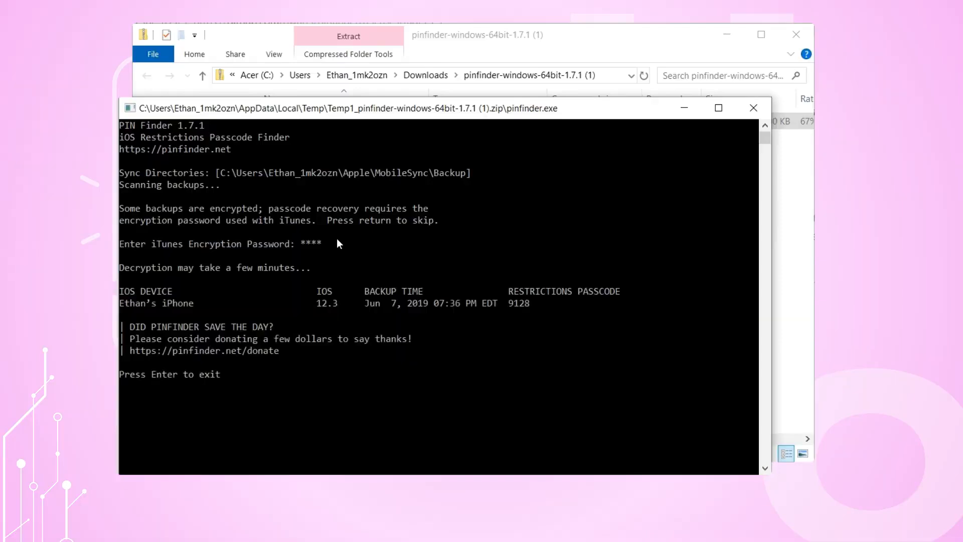
{"action": "mouse_move", "coordinate": [509, 311]}
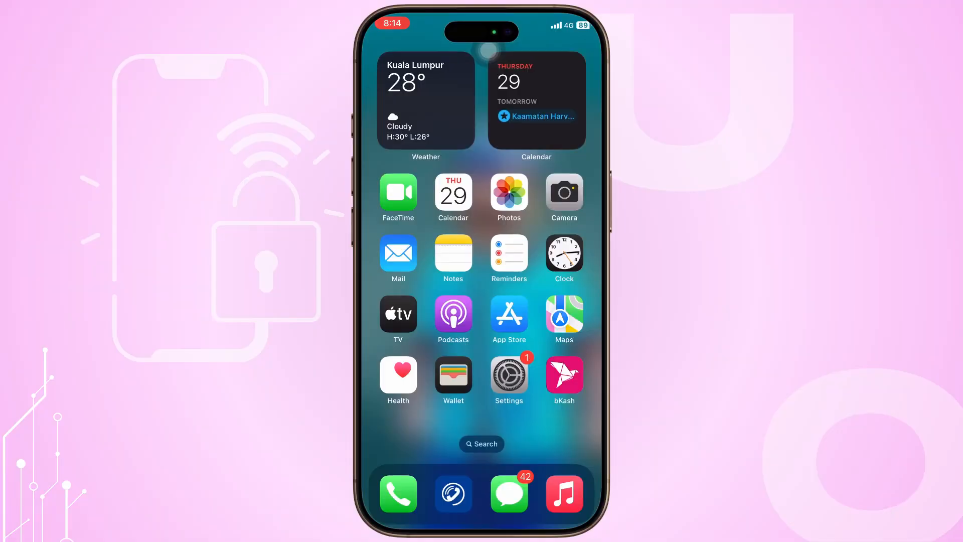
Open the Settings app on the iPhone and go to the Apple Account page.
{"action": "left_click", "coordinate": [509, 374]}
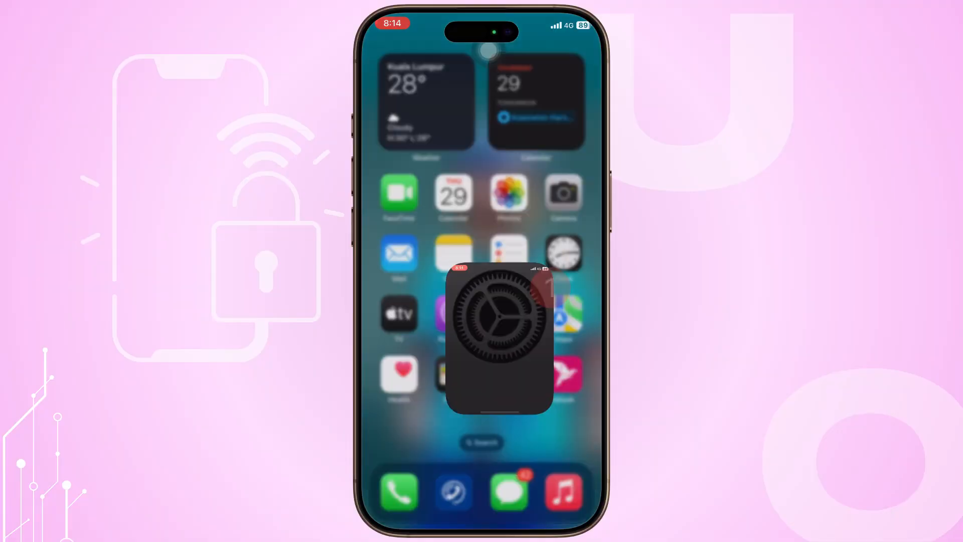
{"action": "left_click", "coordinate": [498, 337]}
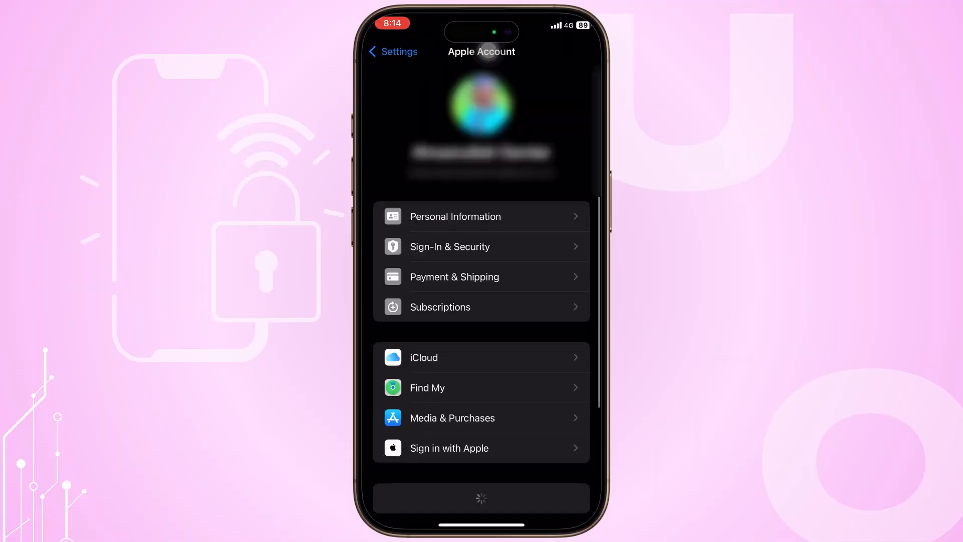
{"action": "left_click", "coordinate": [427, 388]}
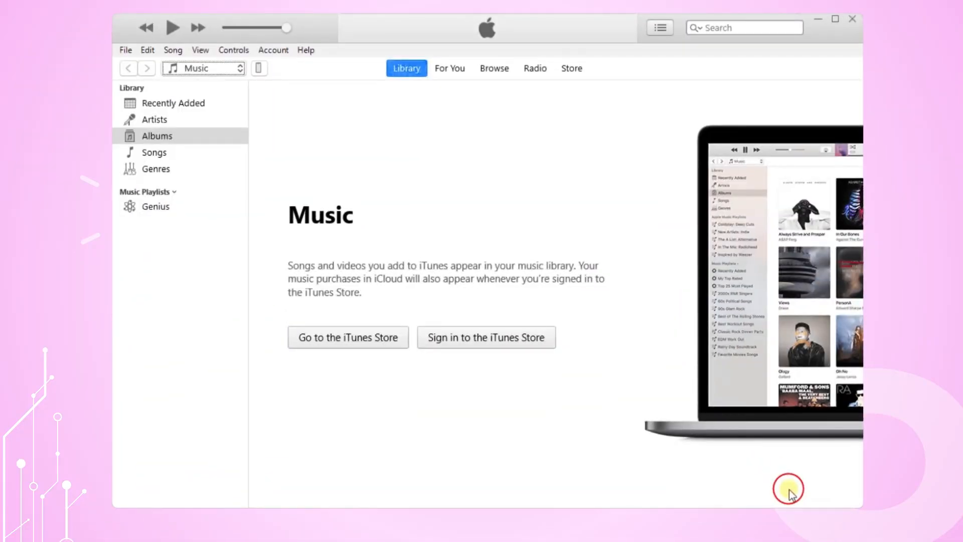
{"action": "mouse_move", "coordinate": [768, 498]}
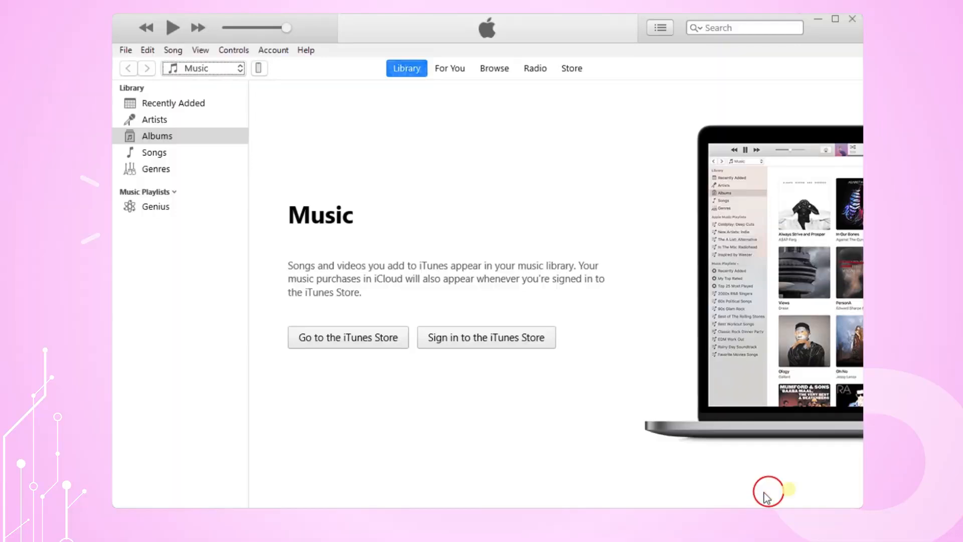
{"action": "mouse_move", "coordinate": [359, 441]}
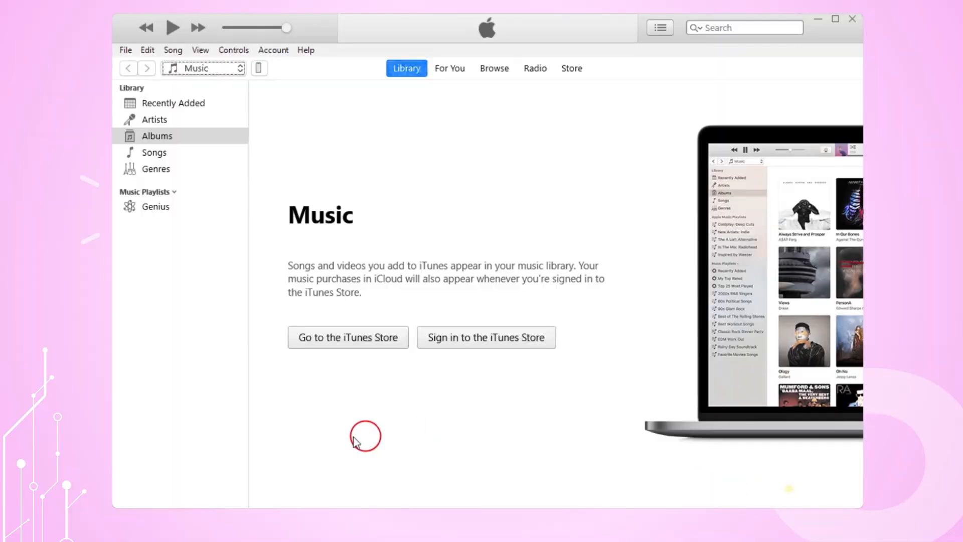
{"action": "mouse_move", "coordinate": [289, 441]}
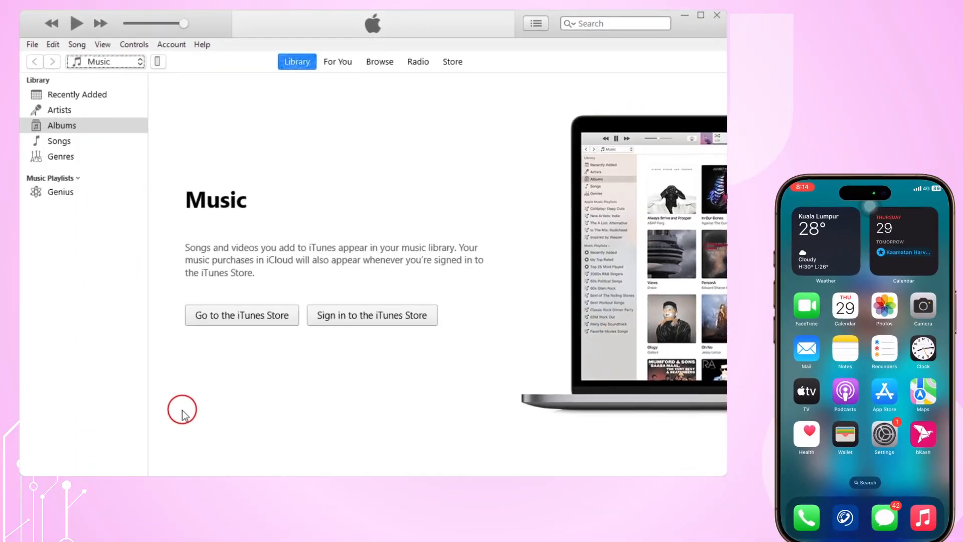
{"action": "mouse_move", "coordinate": [168, 376]}
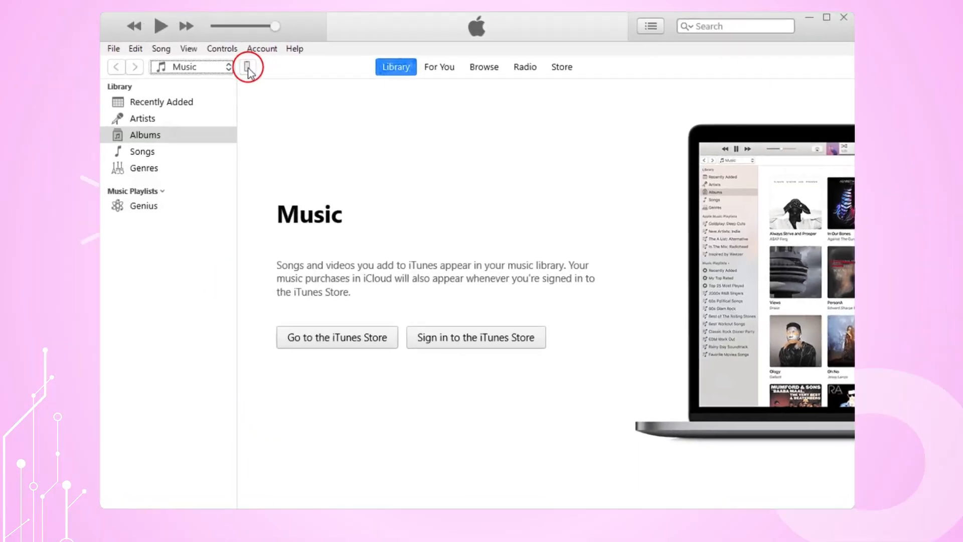
Restore the connected iPhone XS to original settings and check the iOS download progress.
{"action": "left_click", "coordinate": [247, 67]}
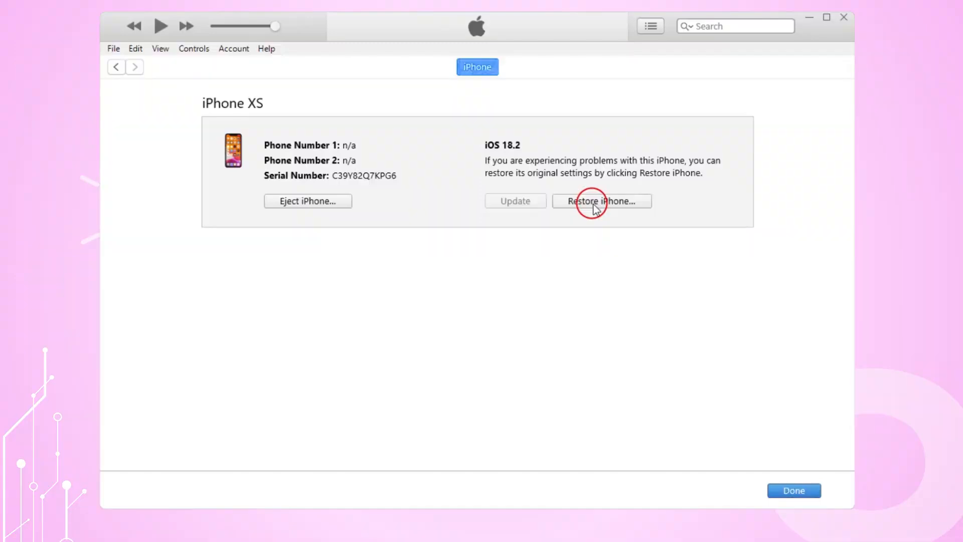
{"action": "left_click", "coordinate": [602, 201]}
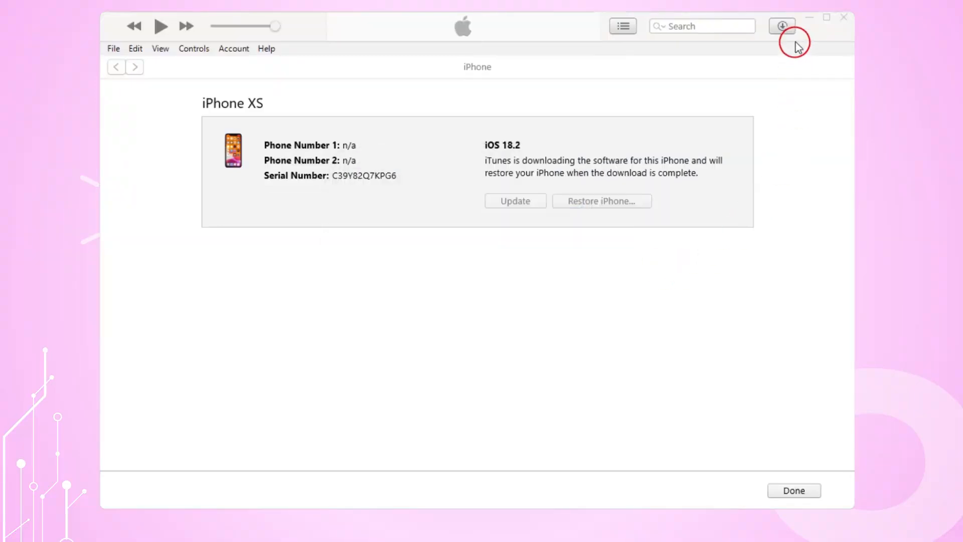
{"action": "left_click", "coordinate": [782, 25]}
{"action": "type", "text": "iclou"}
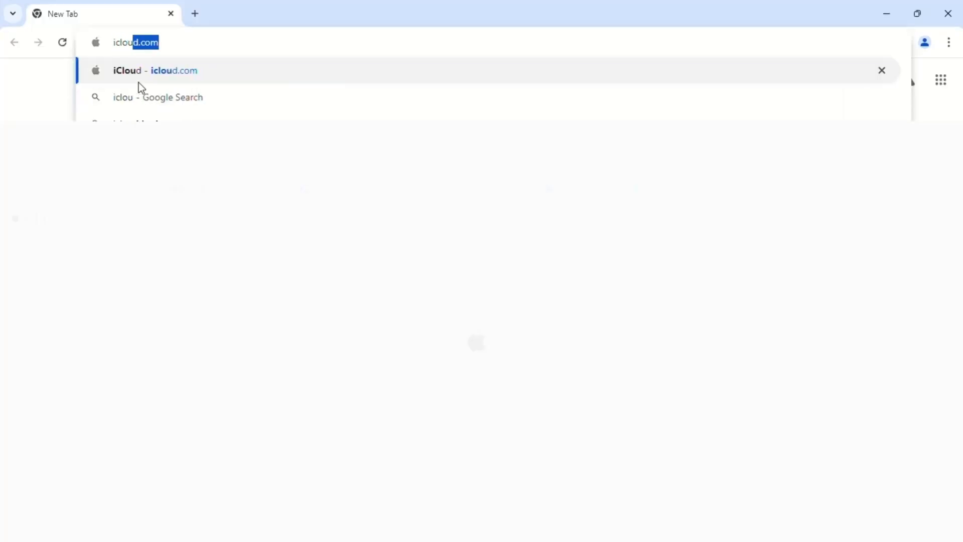
Go to icloud.com and start the Apple Account sign-in.
{"action": "left_click", "coordinate": [155, 70]}
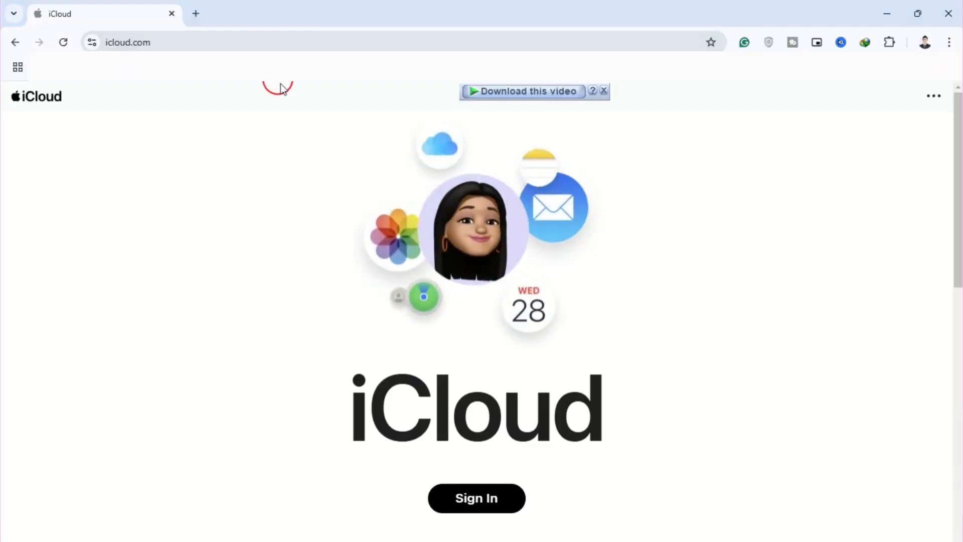
{"action": "scroll", "scroll_direction": "down", "scroll_amount": 3}
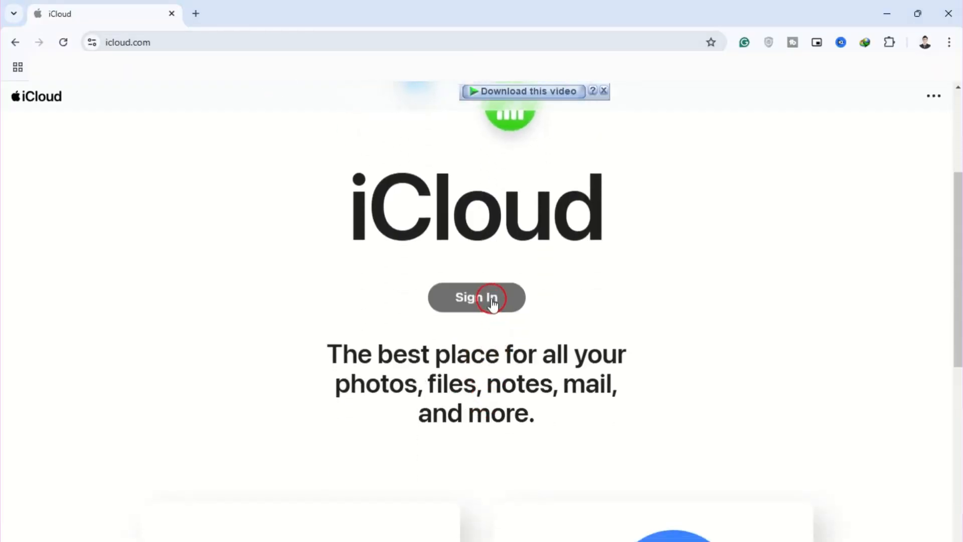
{"action": "left_click", "coordinate": [477, 297]}
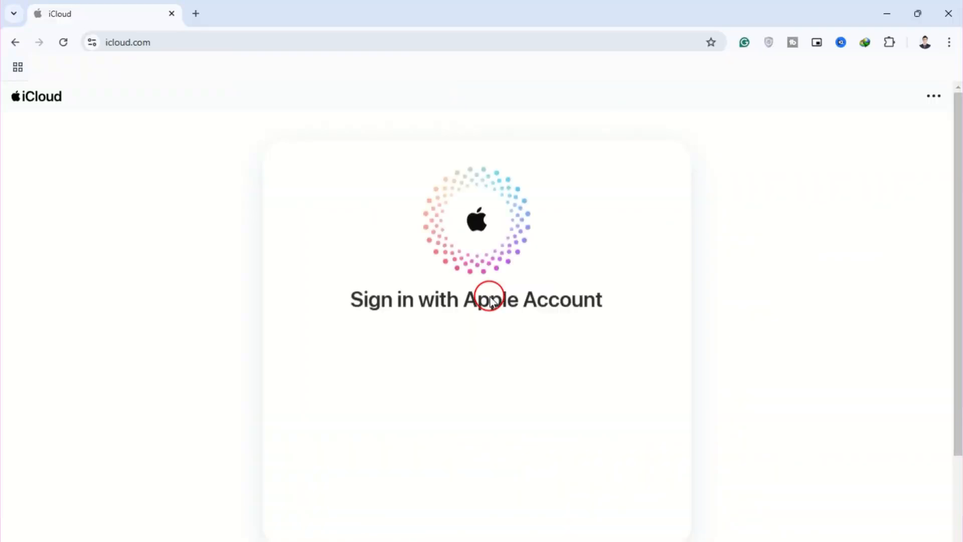
{"action": "left_click", "coordinate": [477, 299]}
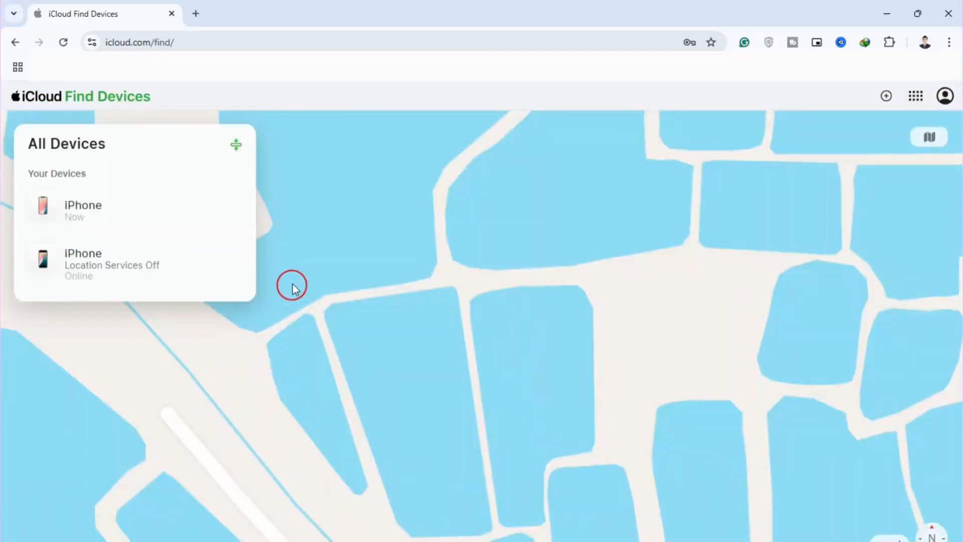
Choose Erase This Device for the iPhone 11 and continue with the account password.
{"action": "left_click", "coordinate": [83, 209]}
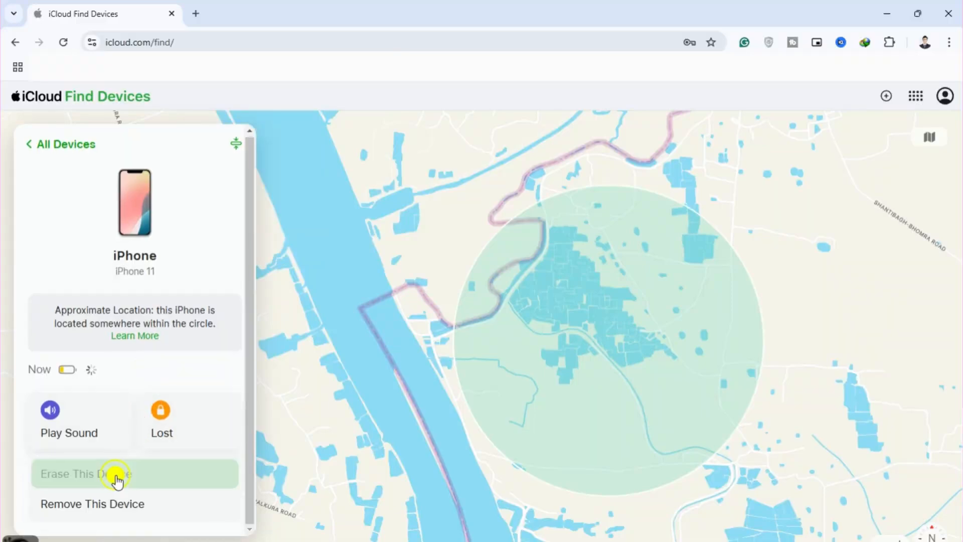
{"action": "left_click", "coordinate": [85, 473]}
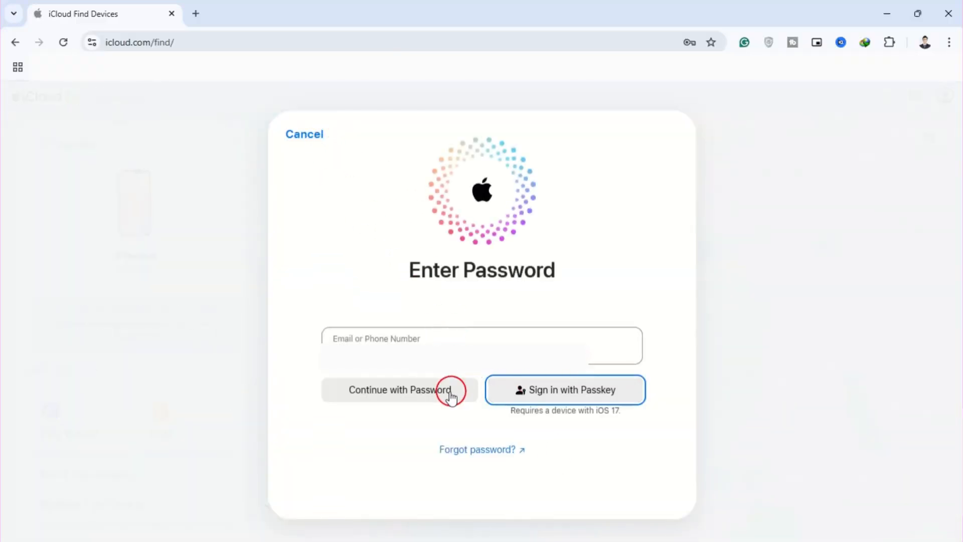
{"action": "left_click", "coordinate": [398, 390]}
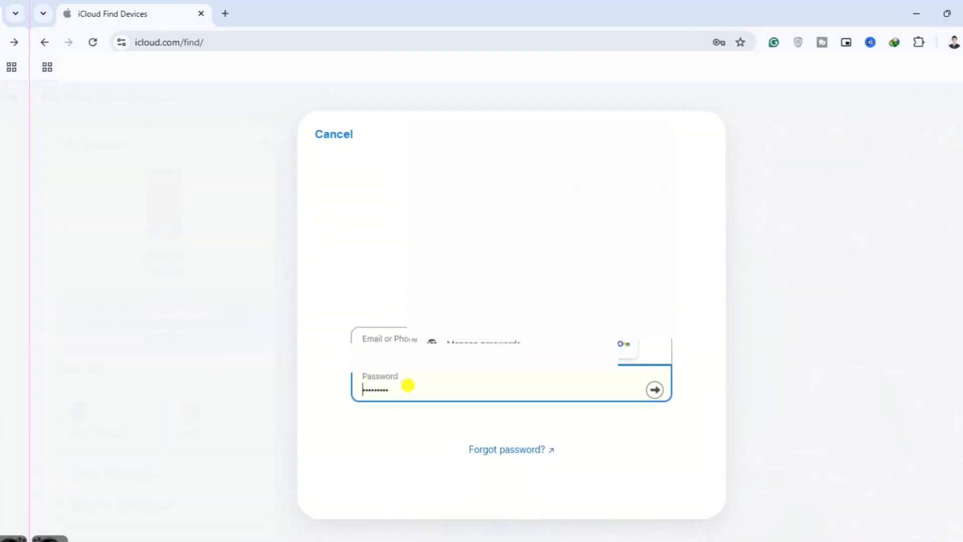